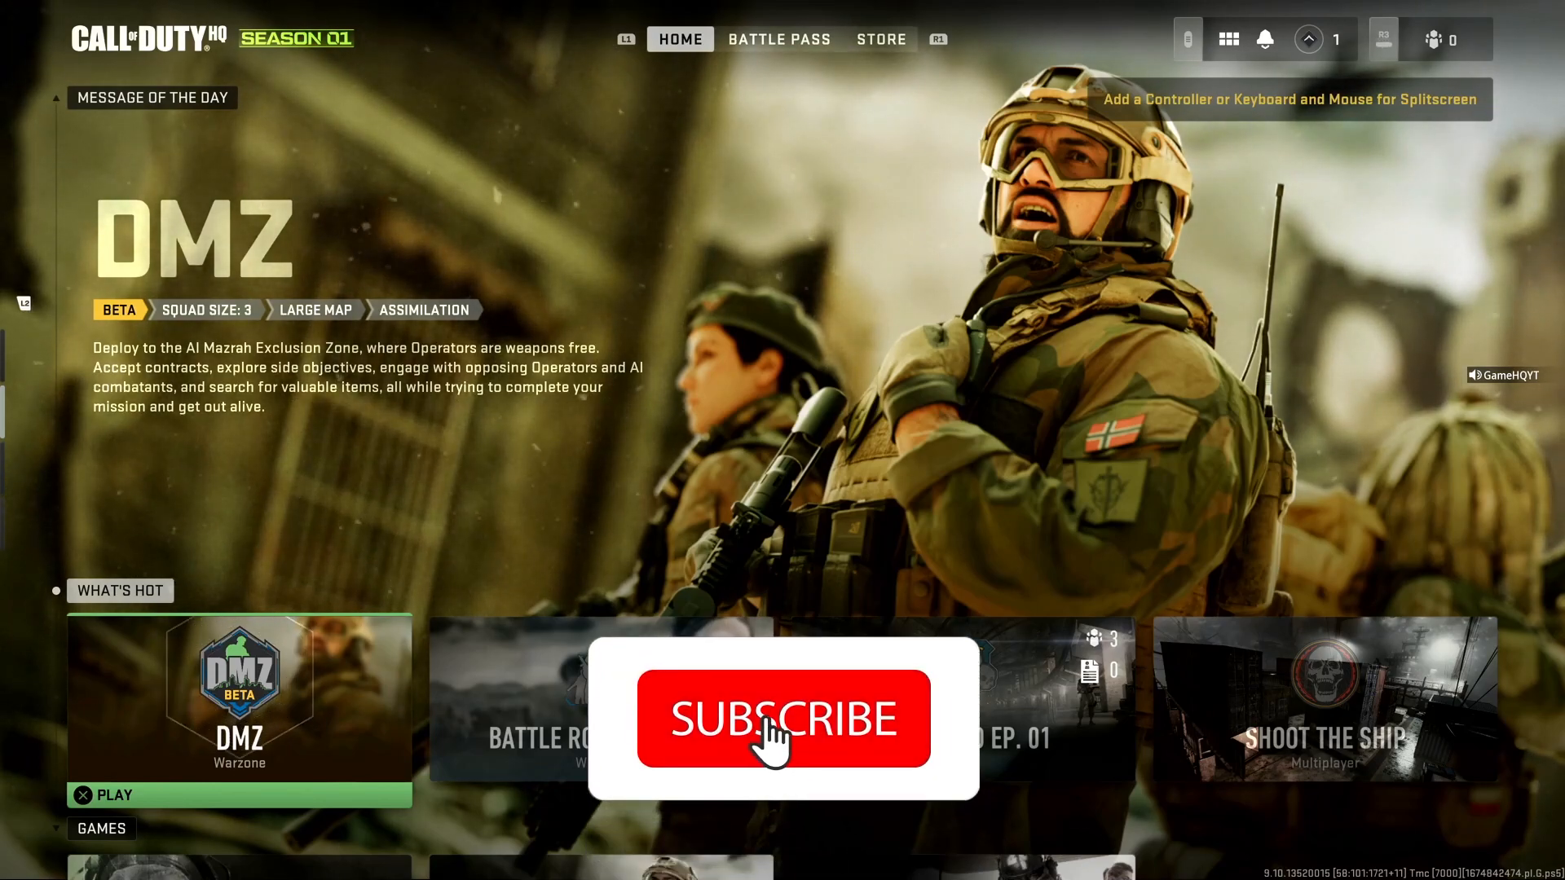
Step: Leave Call of Duty: Modern Warfare II and return to the PS5 home screen
click(784, 719)
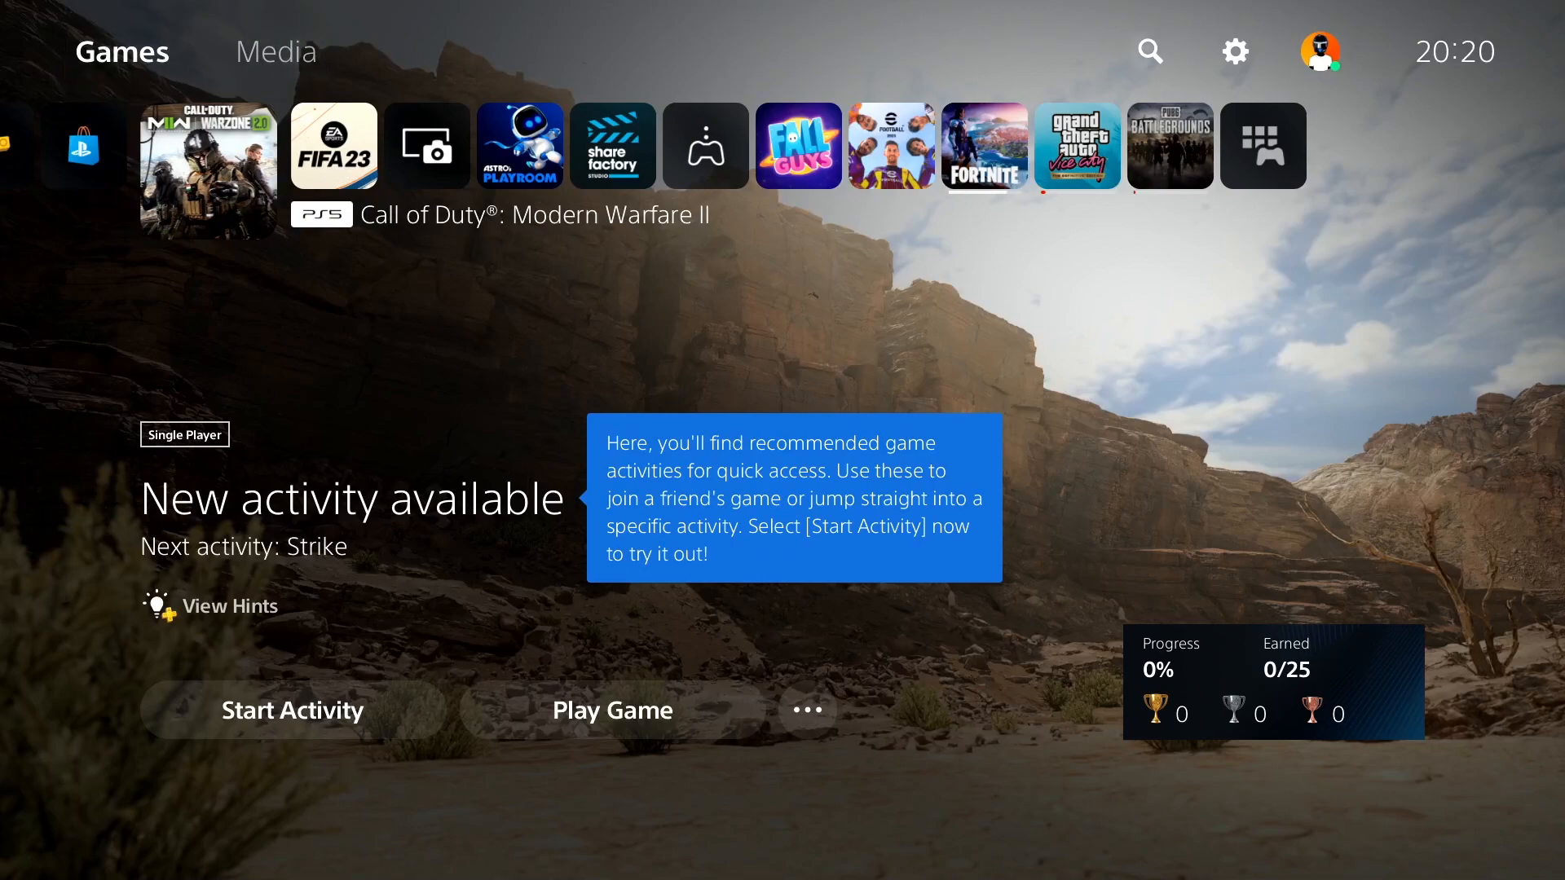
Step: Reach Set Up Internet Connection via Settings > Network, showing TechHQ as connected
click(1234, 50)
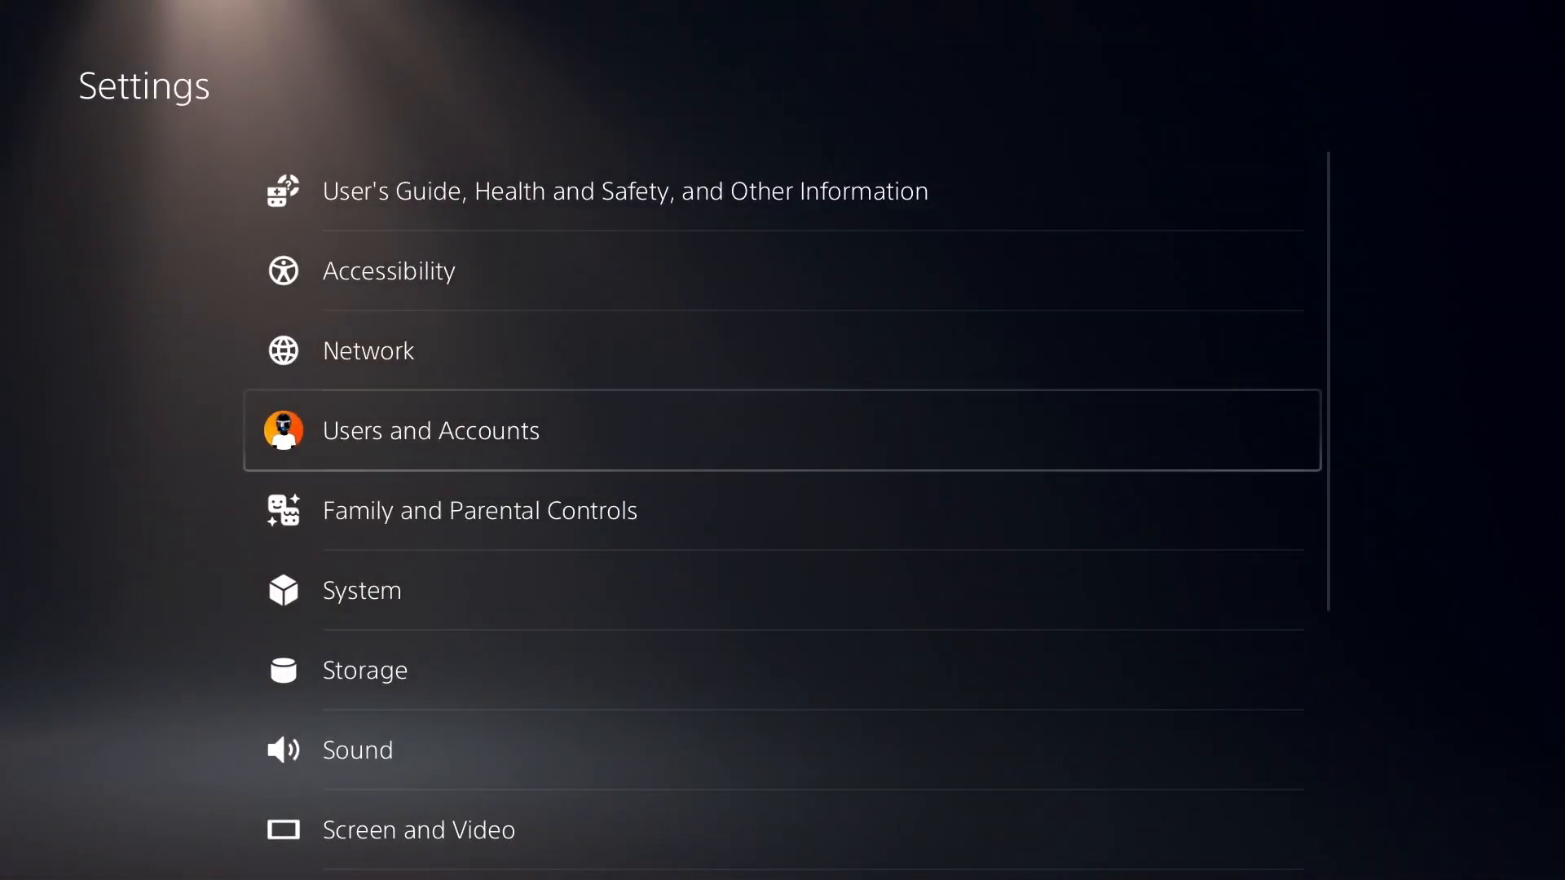
click(367, 351)
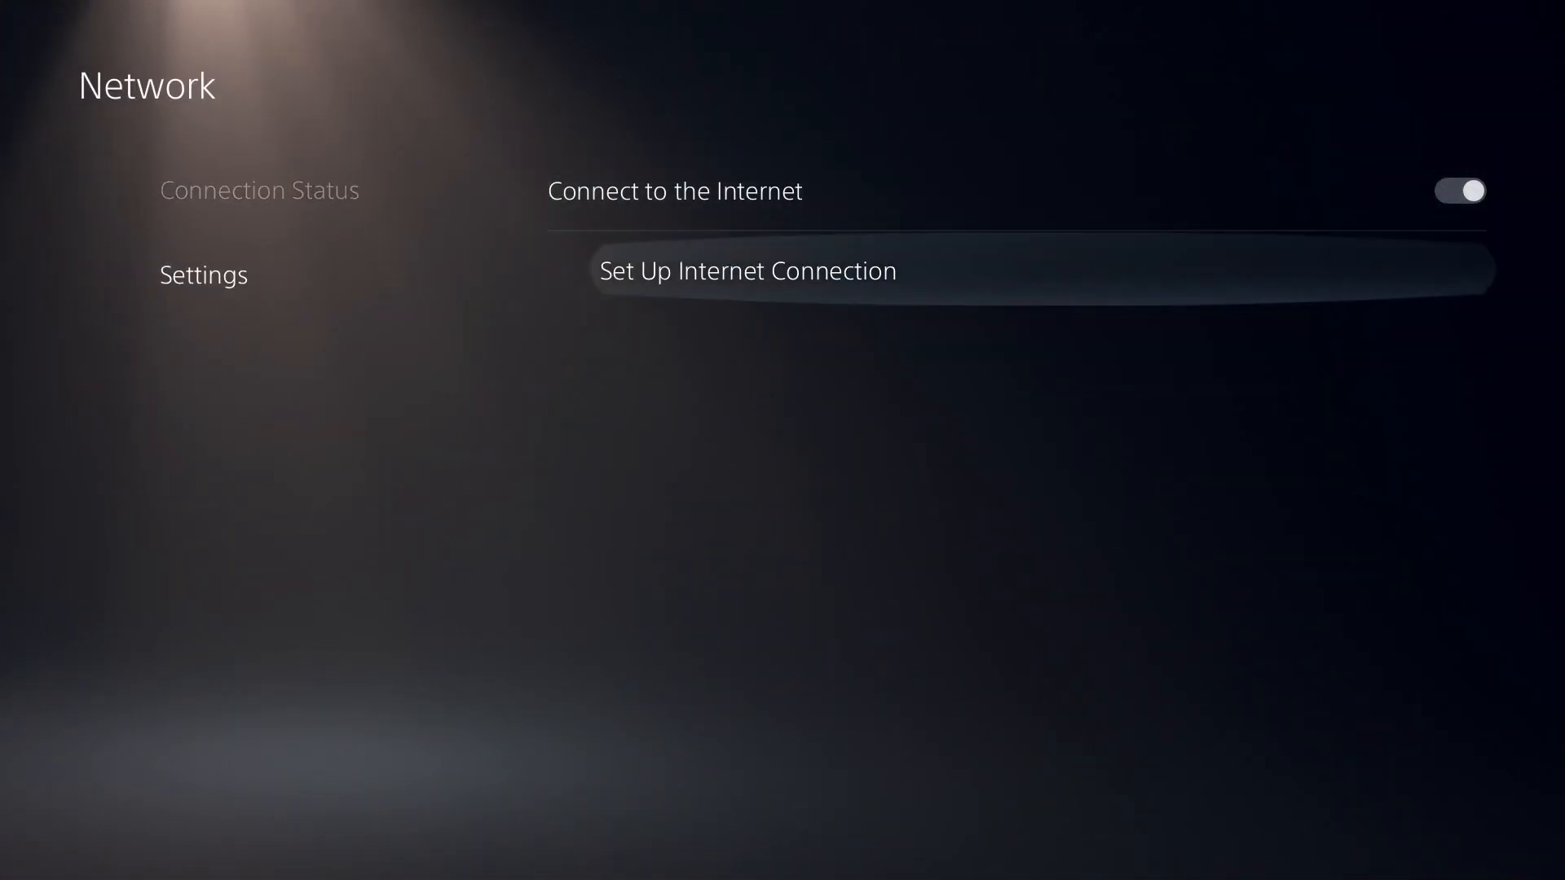
click(746, 271)
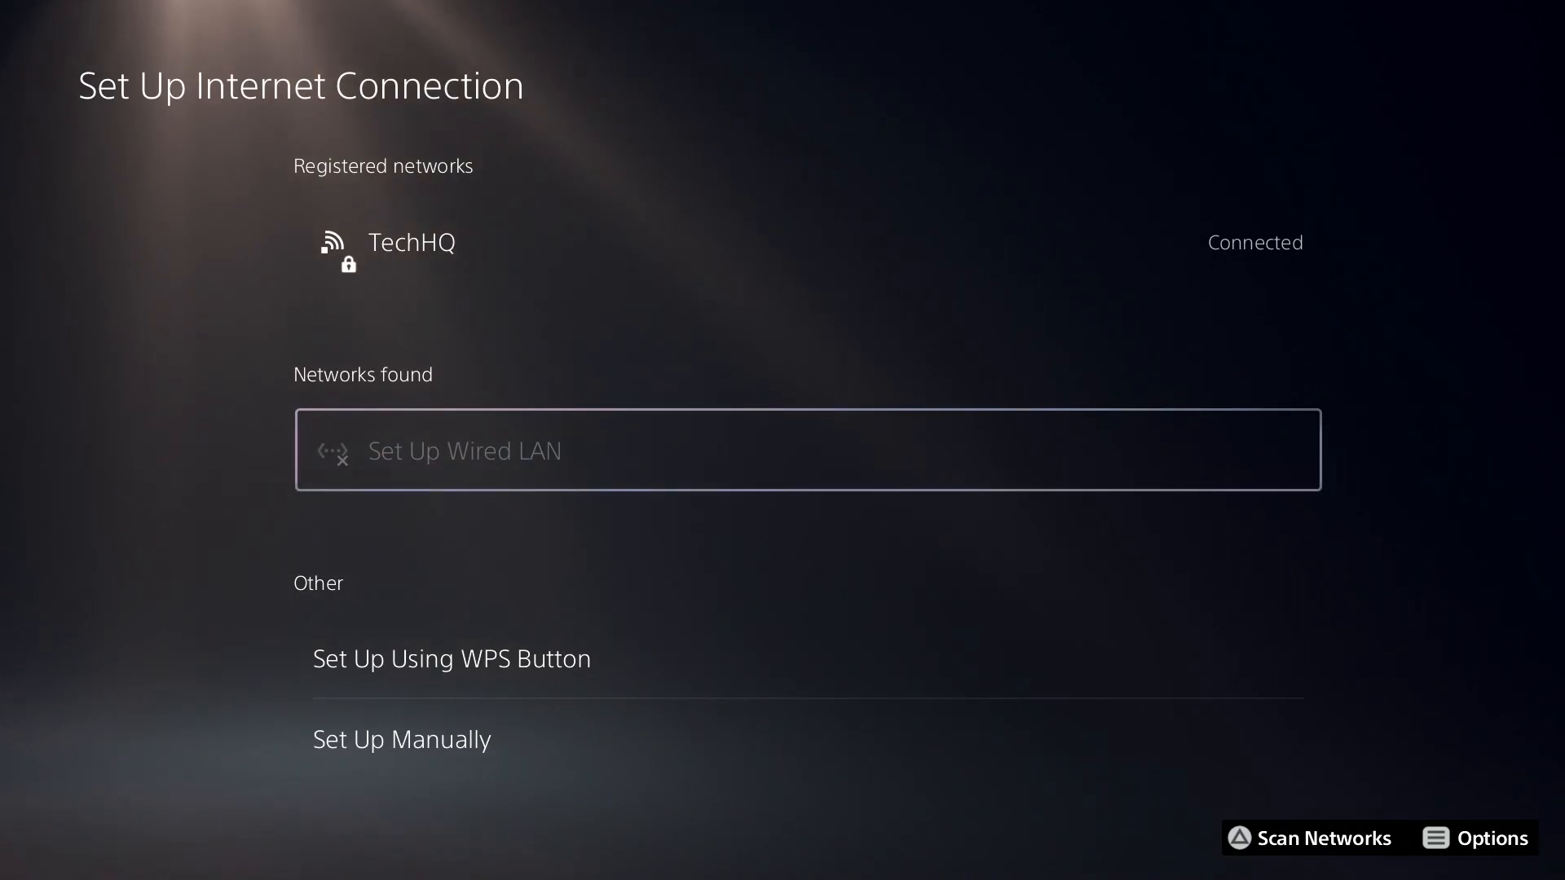
mouse_move(807, 450)
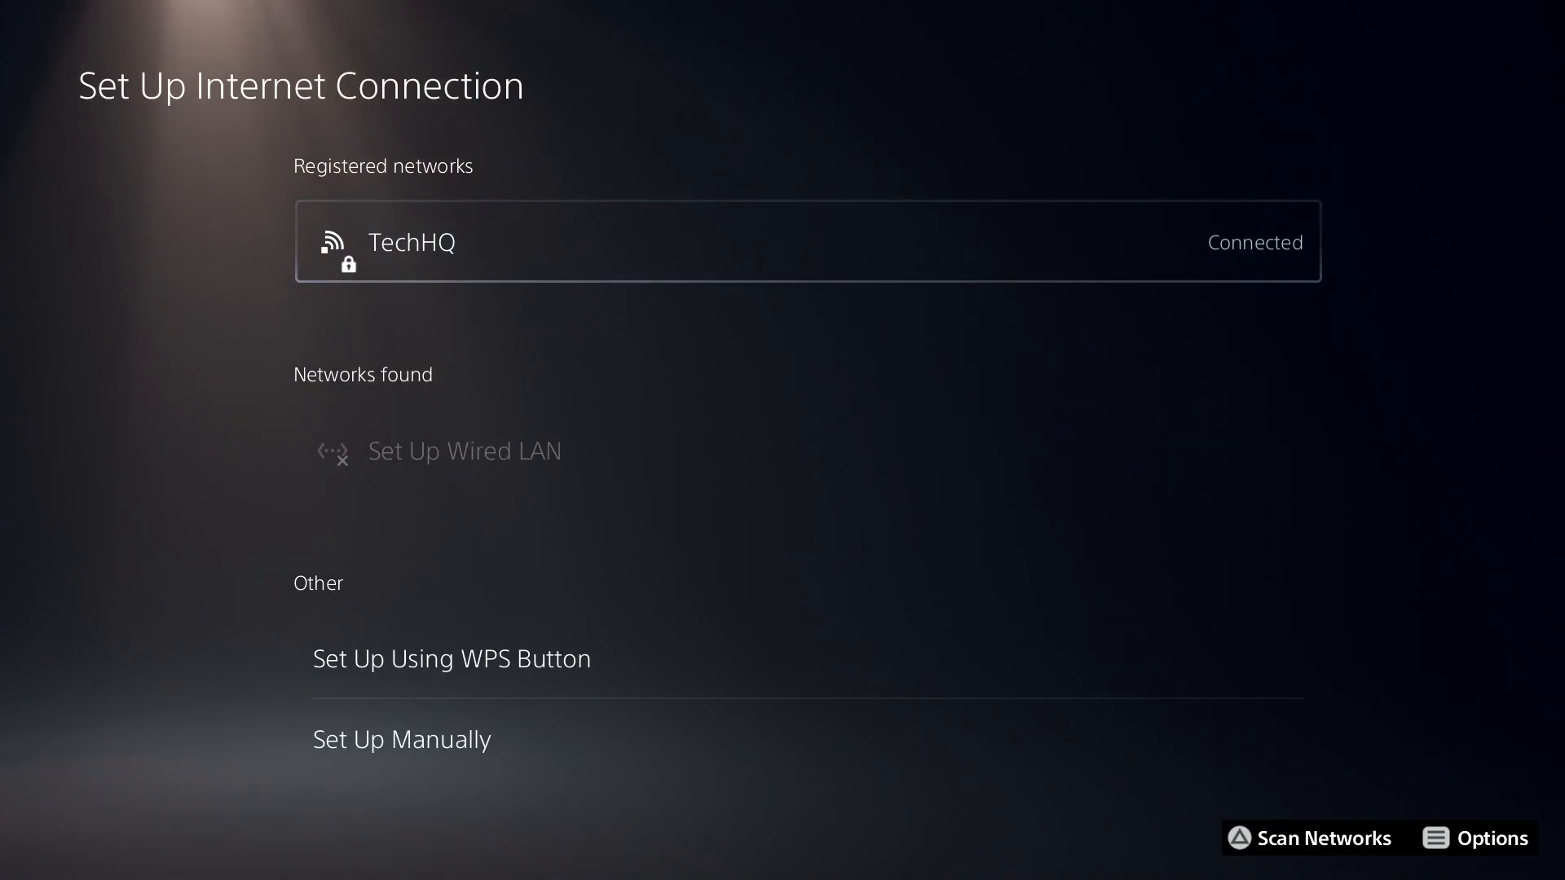
mouse_move(809, 242)
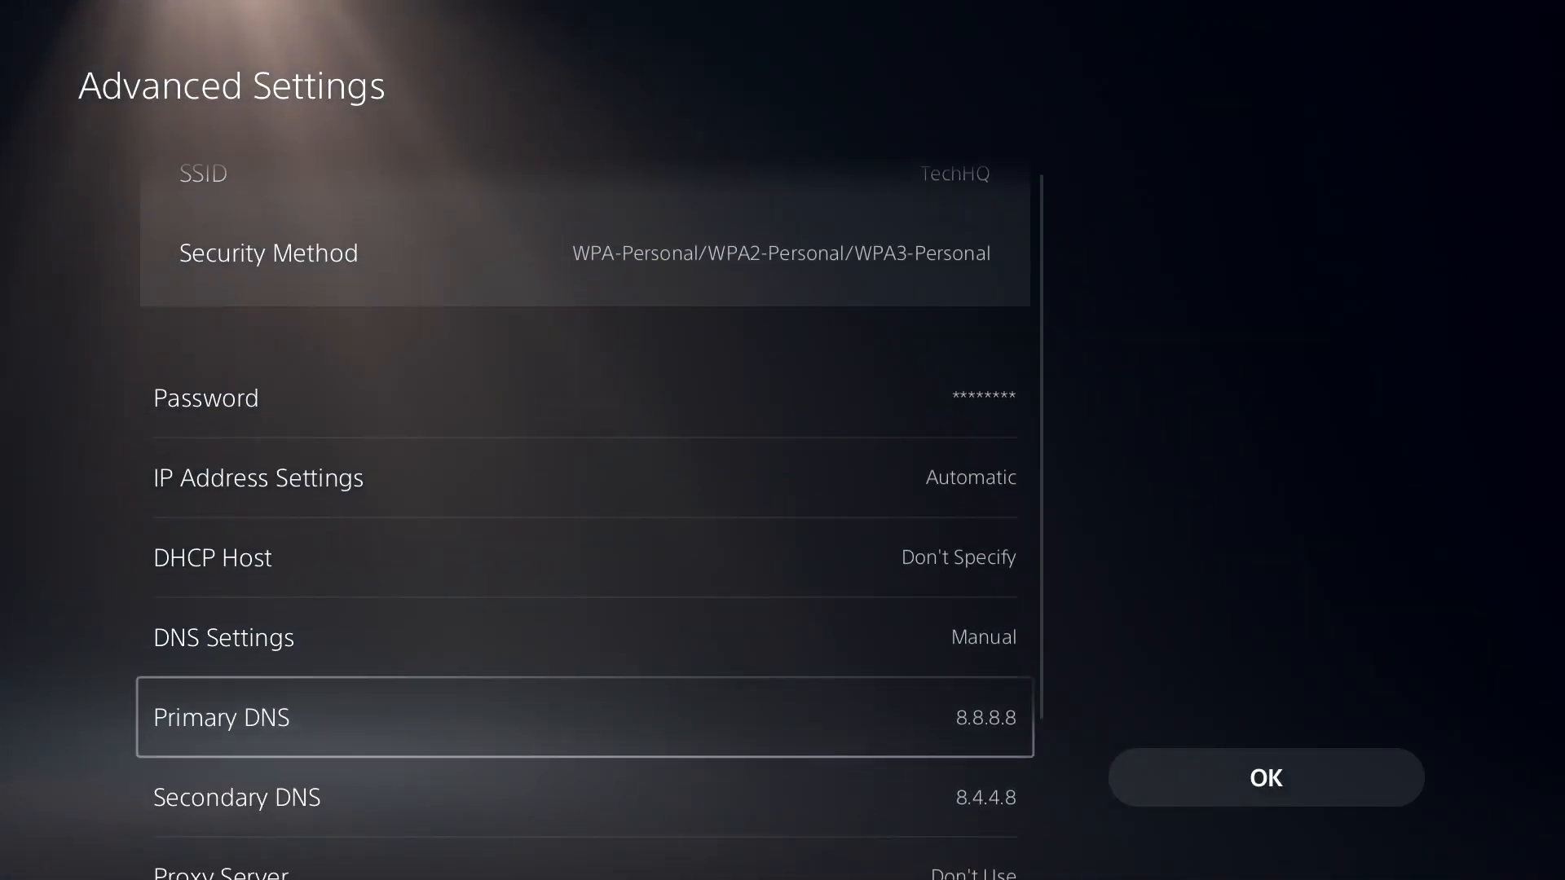
Step: In TechHQ's Advanced Settings with DNS on Manual, begin editing the DNS addresses (8.8.8.8 / 8.4.4.8)
scroll(down, 3)
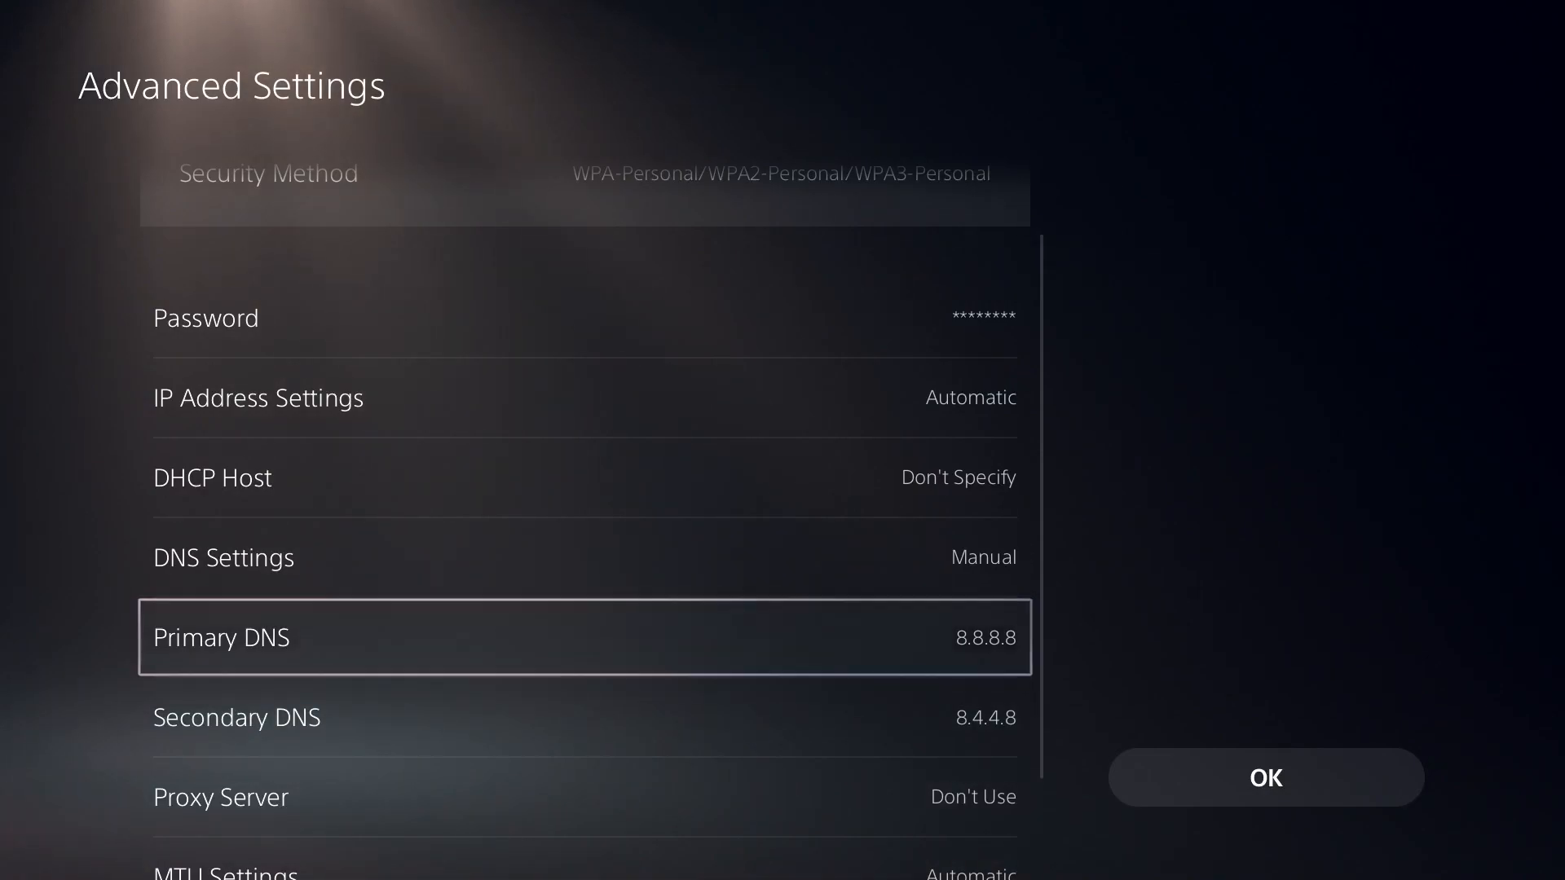
click(585, 637)
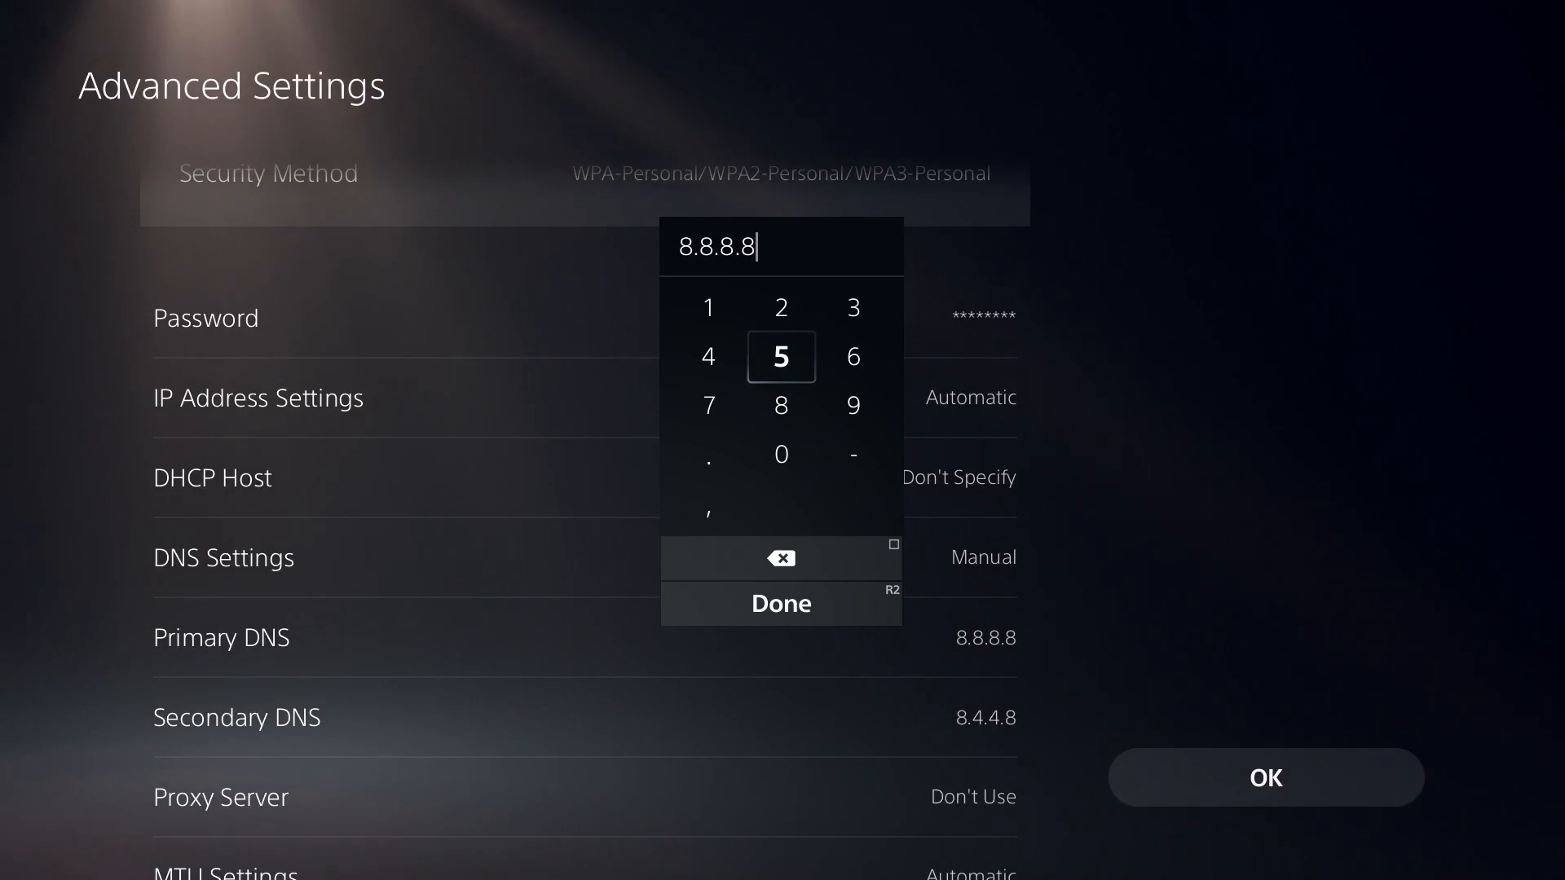
click(781, 603)
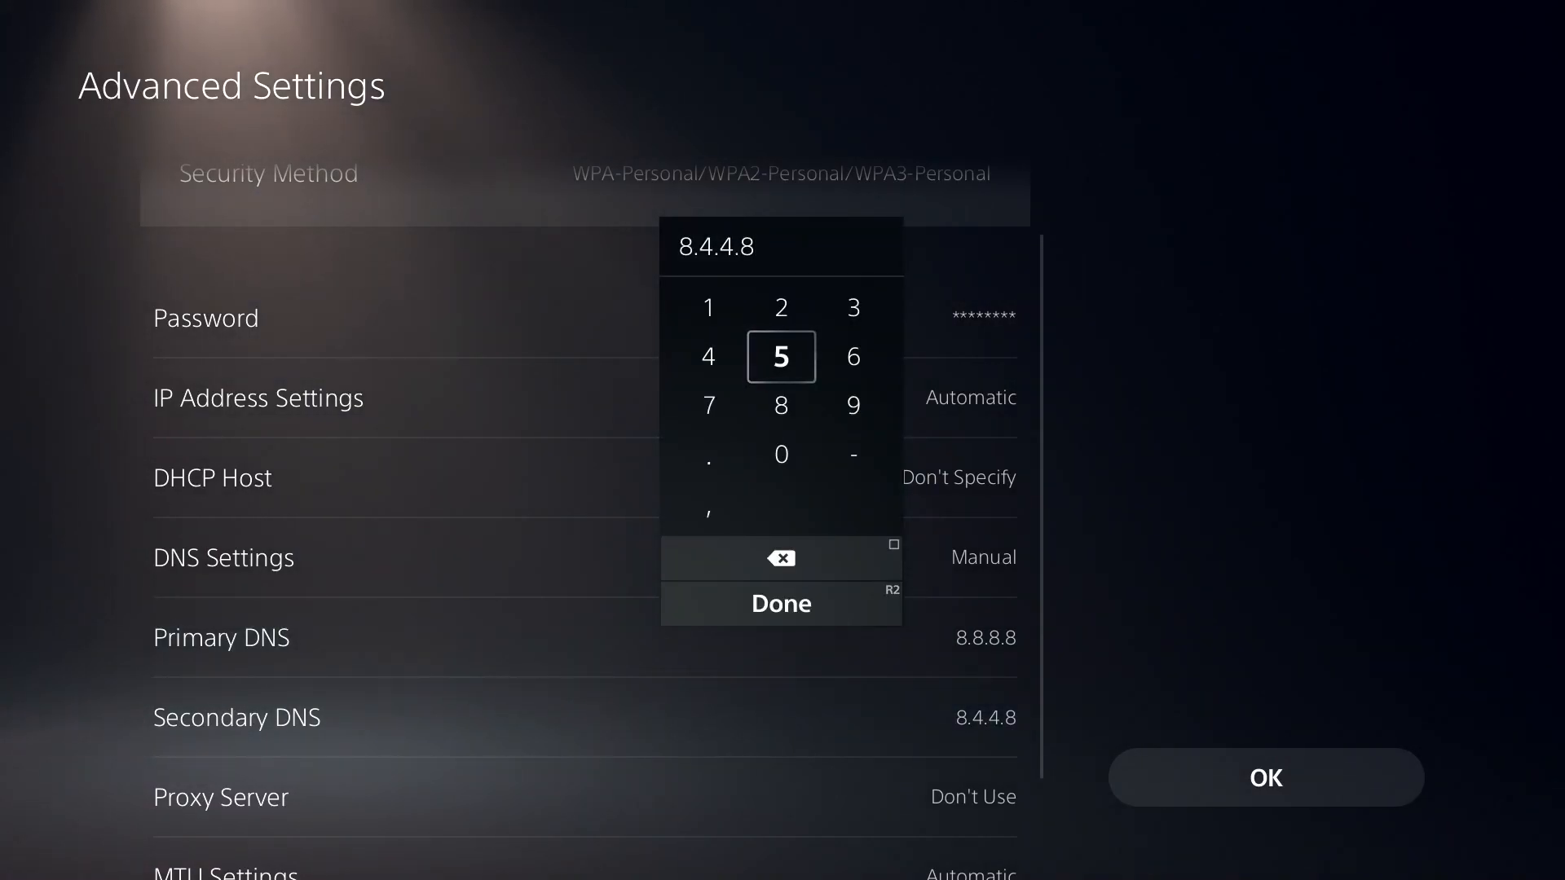
Step: Set primary DNS 1.1.1.1 and secondary DNS 1.0.0.1, then apply and reconnect to TechHQ
click(780, 603)
text(1)
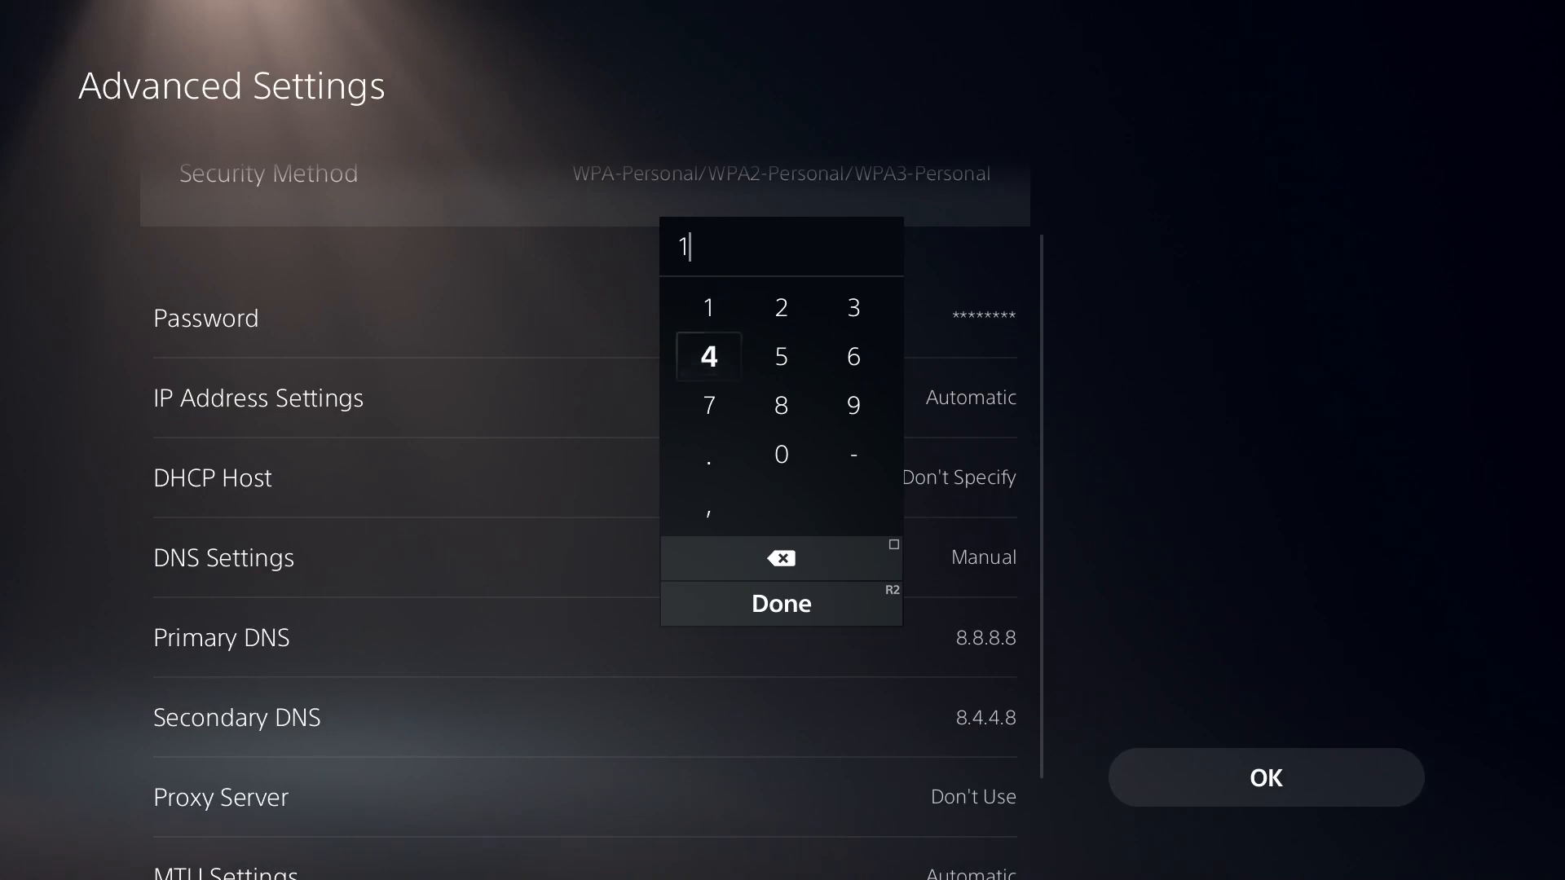
click(709, 406)
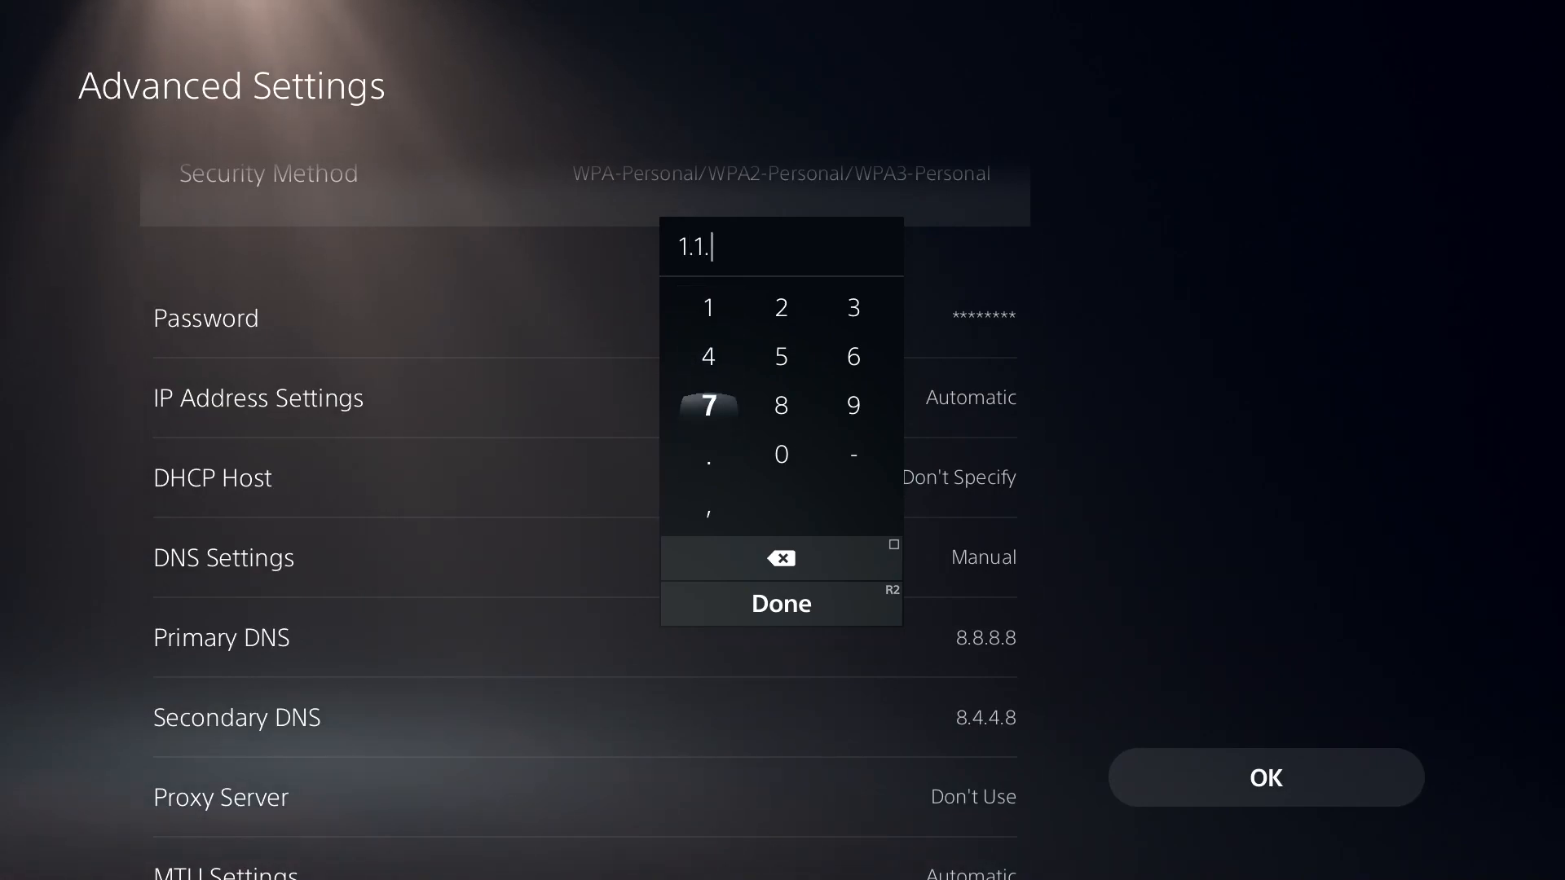
click(707, 308)
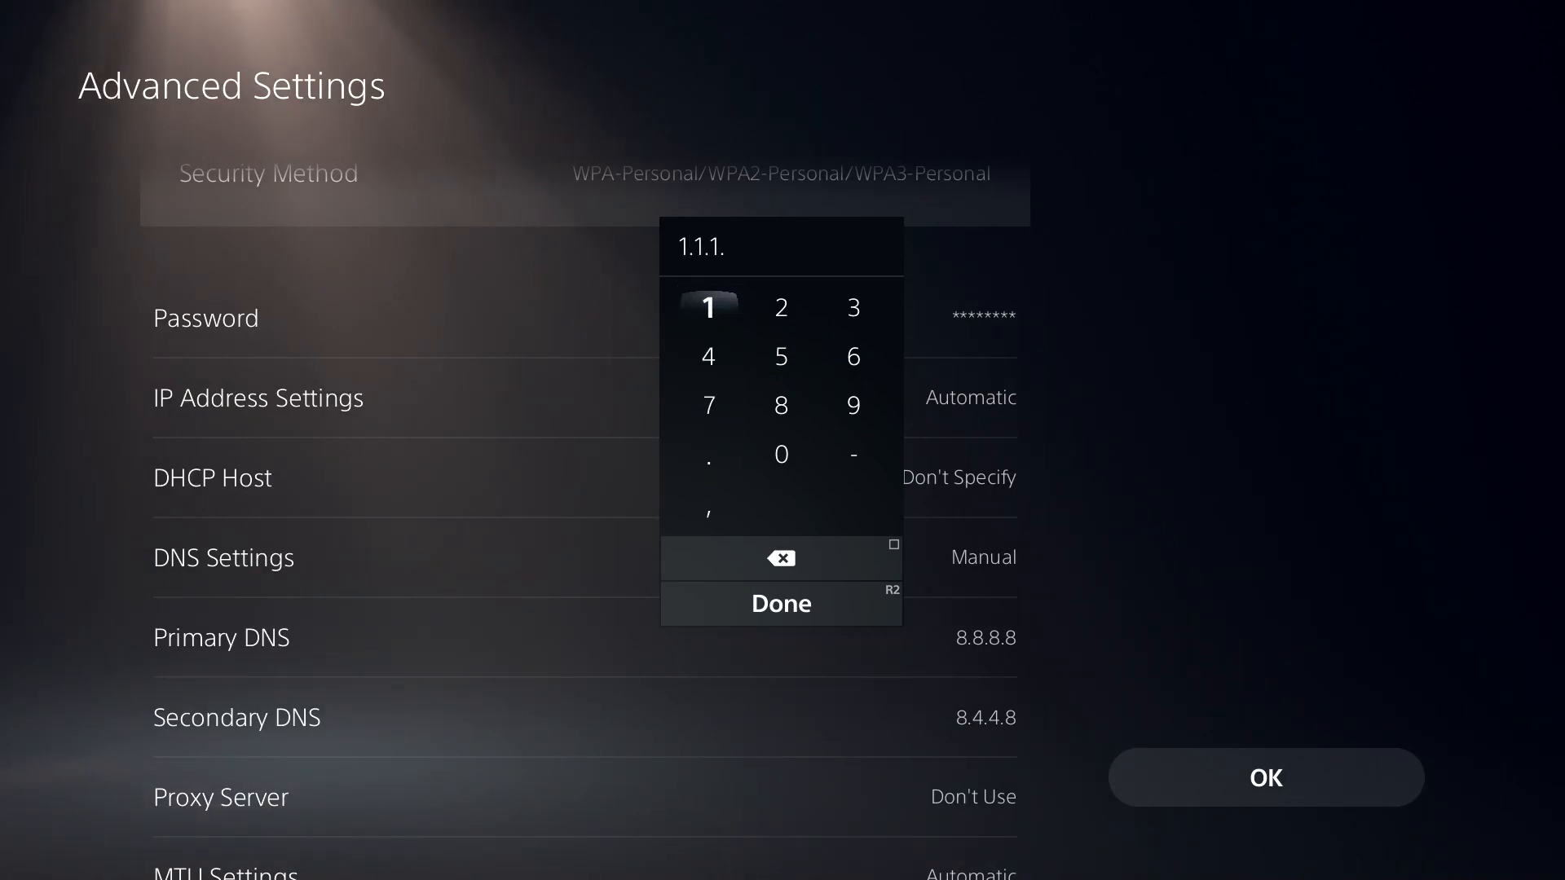
click(781, 604)
text(1.0.0.)
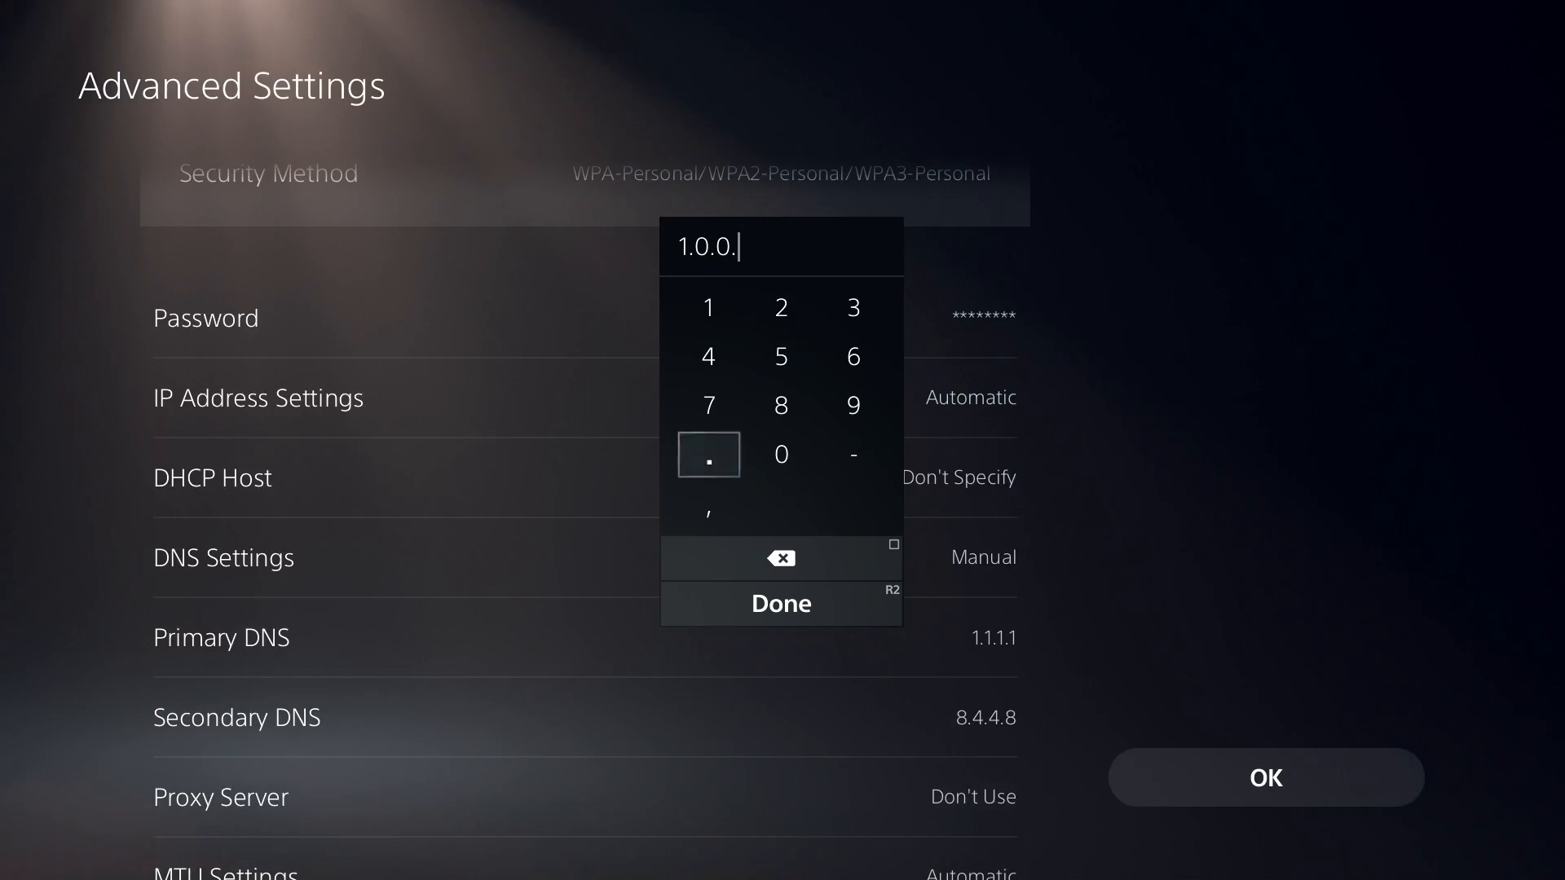
click(781, 603)
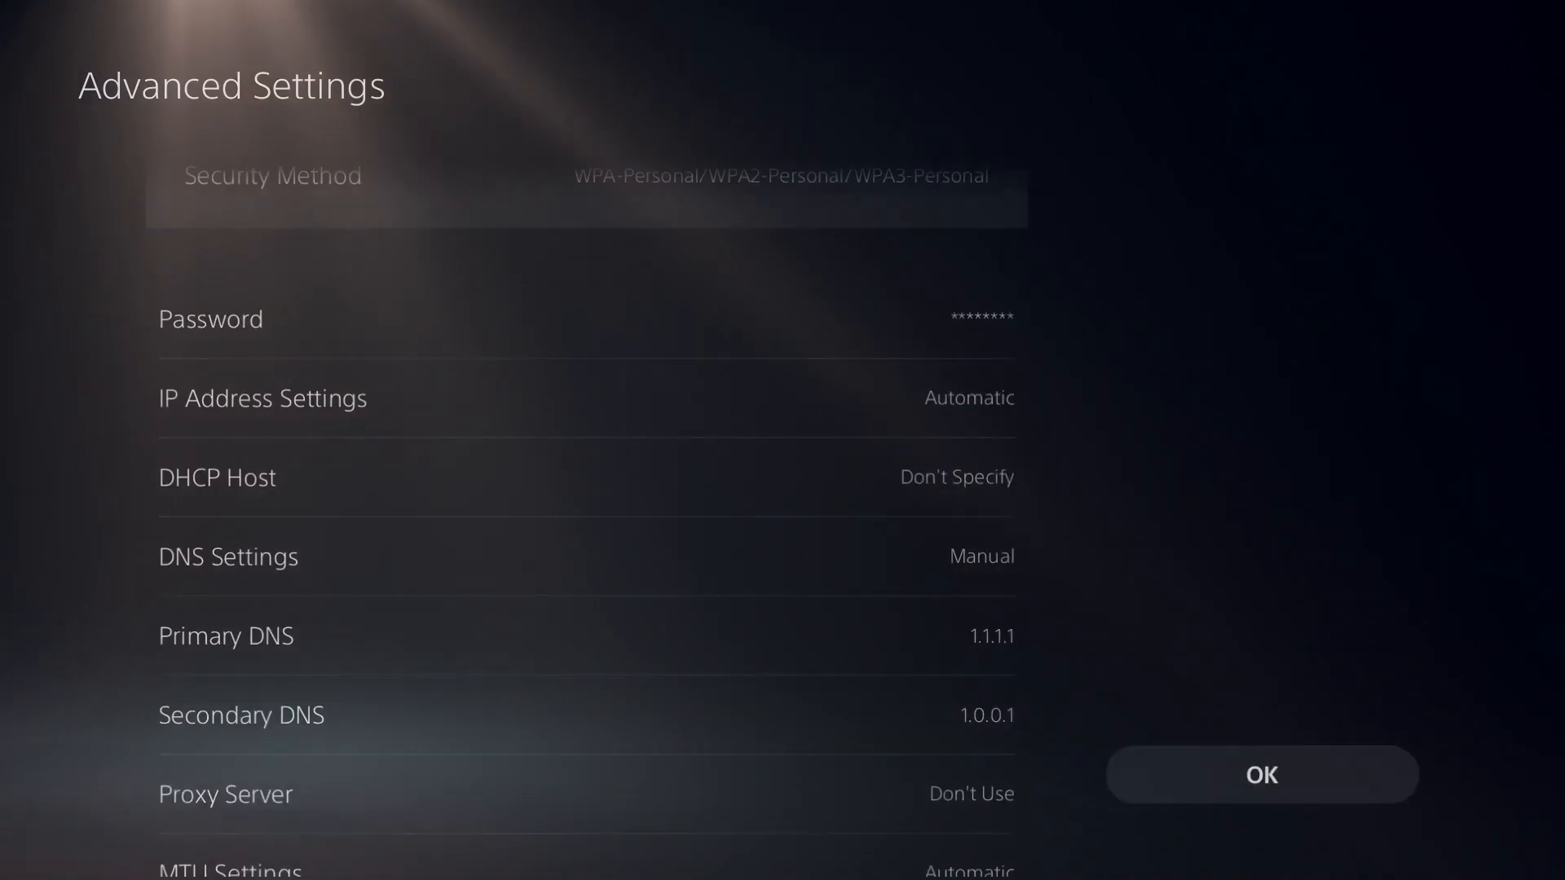
click(1260, 774)
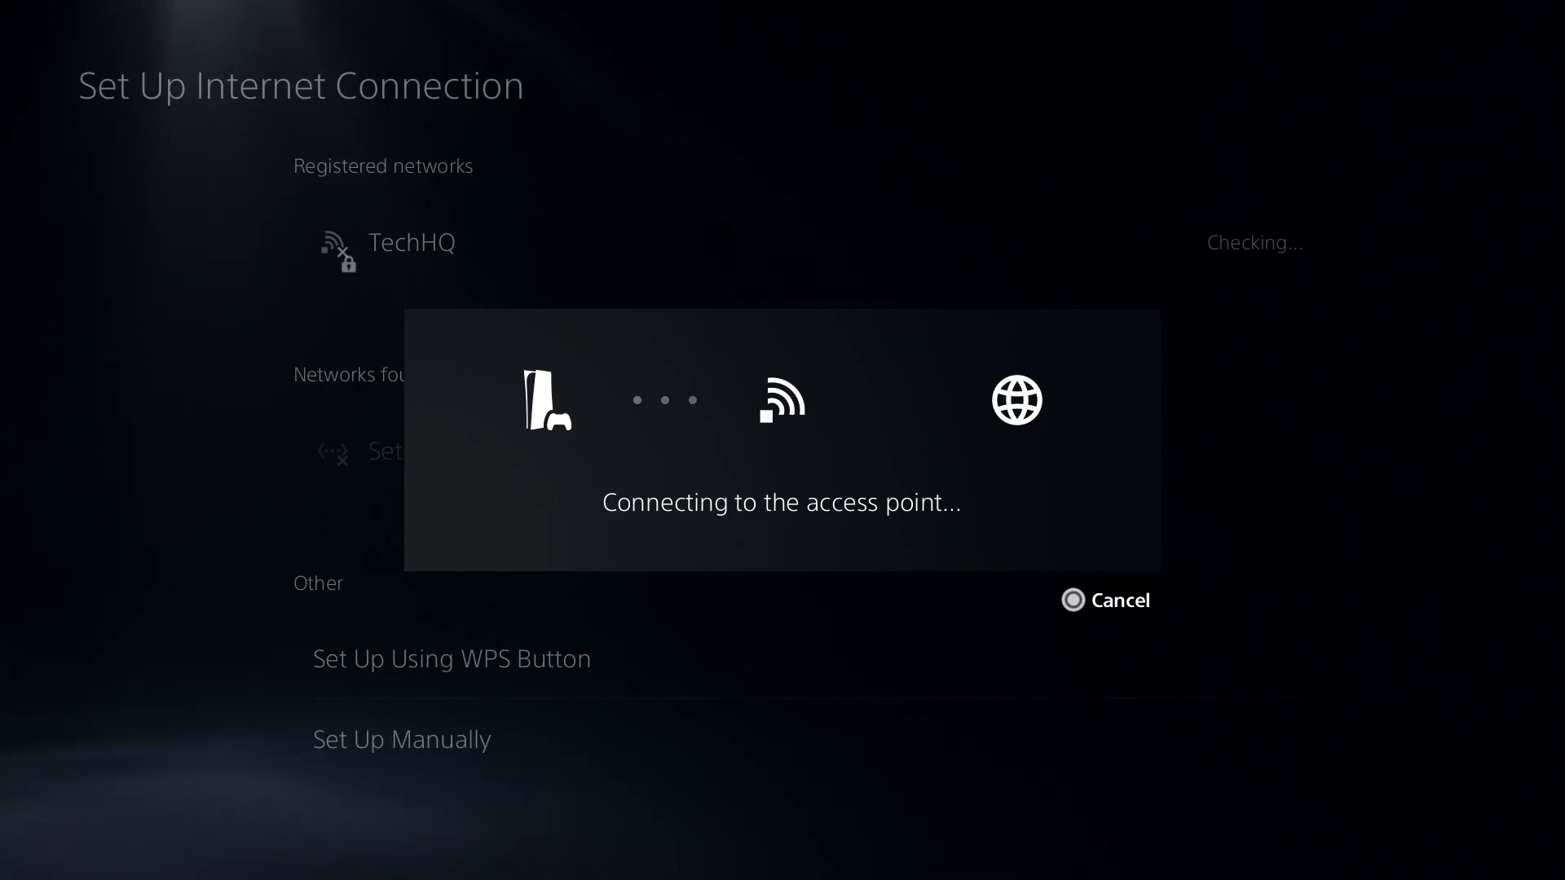